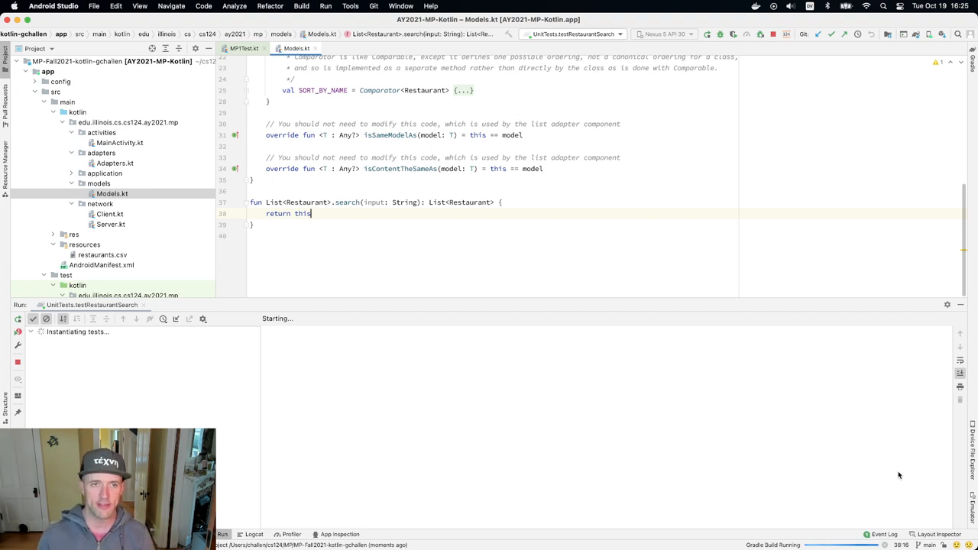
# - Bring up MPTest.kt so the testRestaurantSearch method is visible during the test run
pyautogui.click(244, 33)
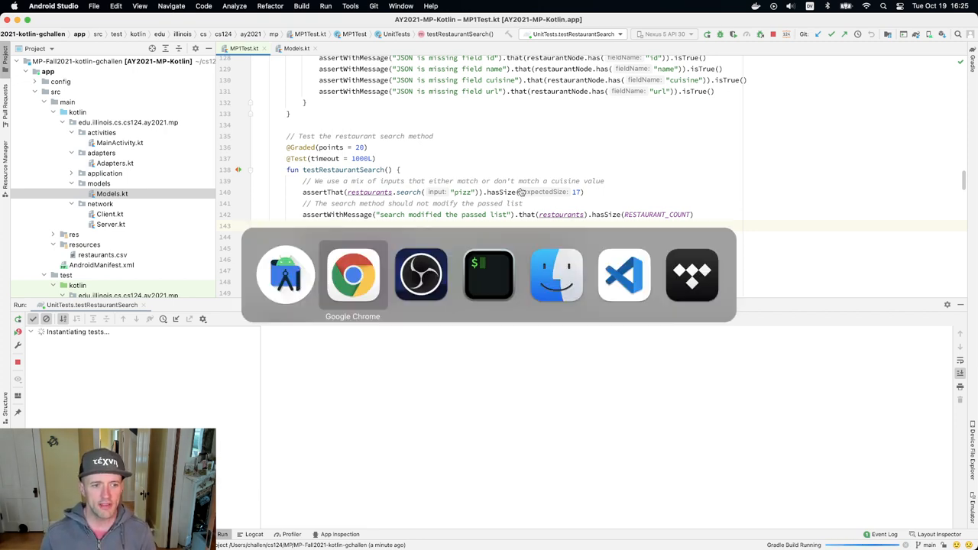
# - Return to the test code and let testRestaurantSearch finish with one failed test
pyautogui.click(352, 275)
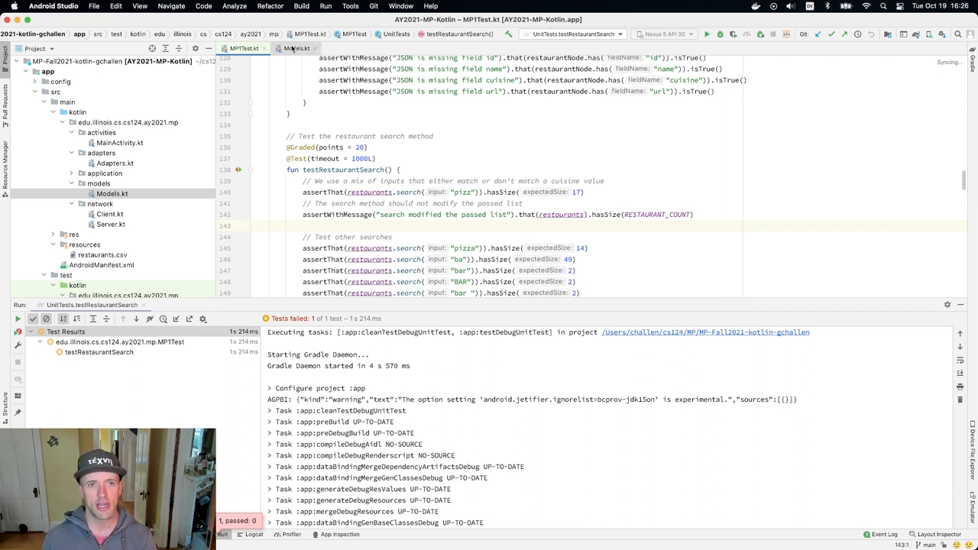
pyautogui.click(296, 47)
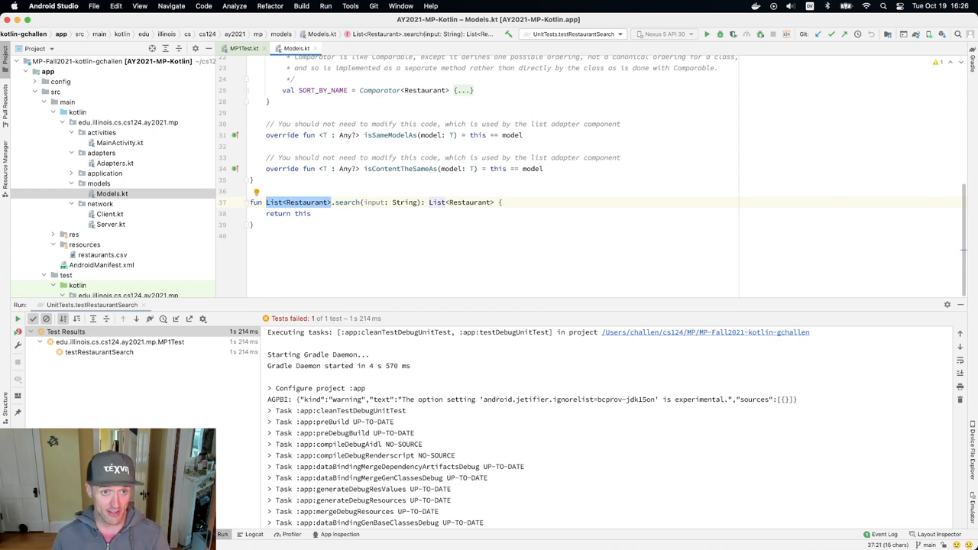
pyautogui.click(245, 48)
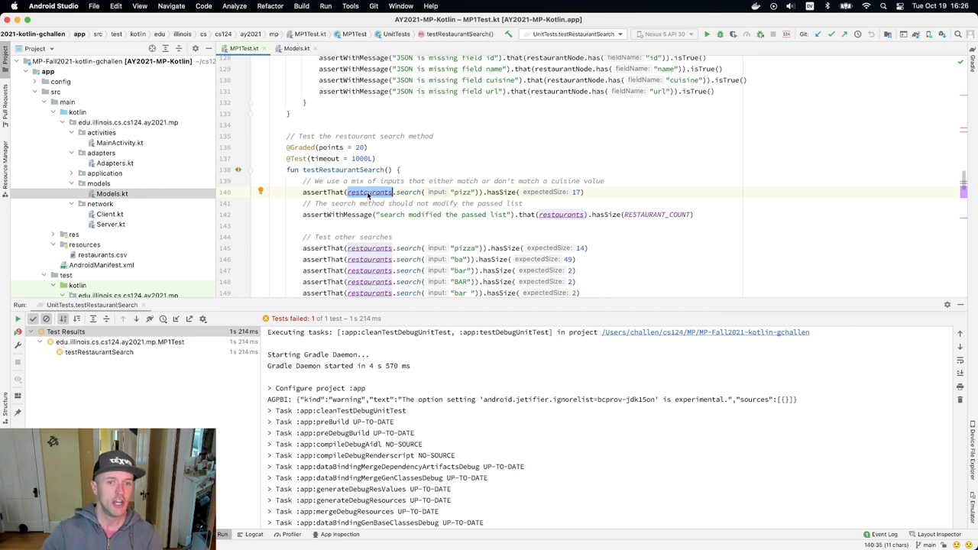
# - Select the restaurants list in the test before switching to the CS 124 lessons page
pyautogui.click(296, 48)
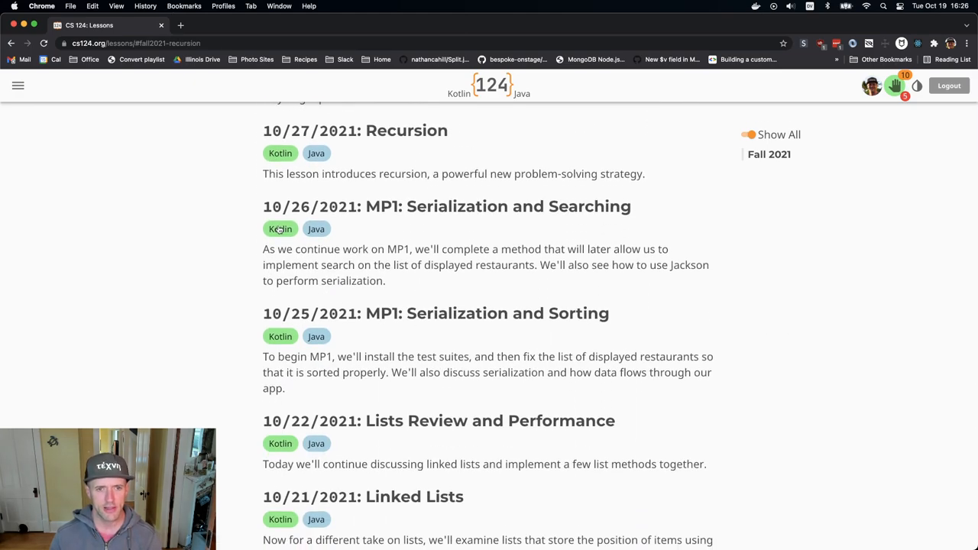
# - Read the Search Method description in the 10/26 MP1 Serialization and Searching lesson
pyautogui.click(446, 206)
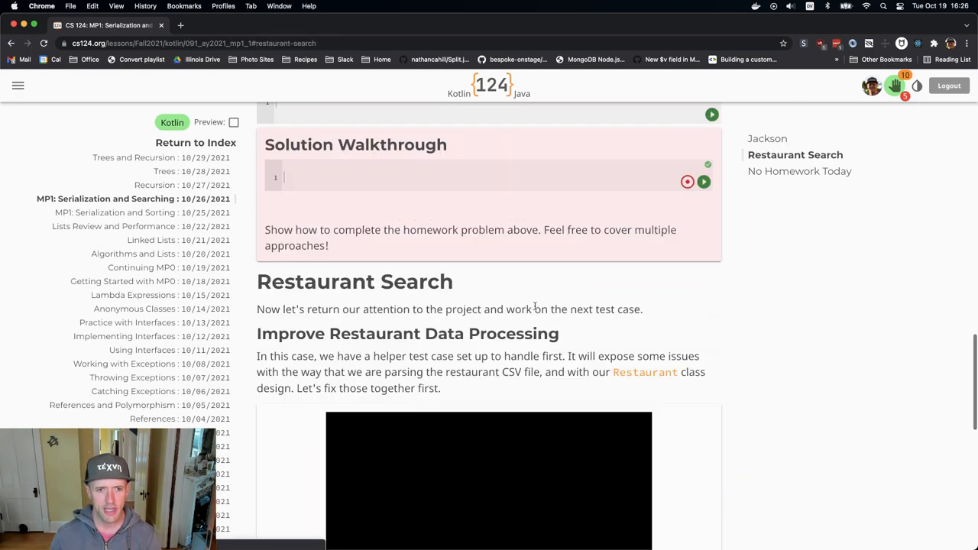
pyautogui.scroll(-3)
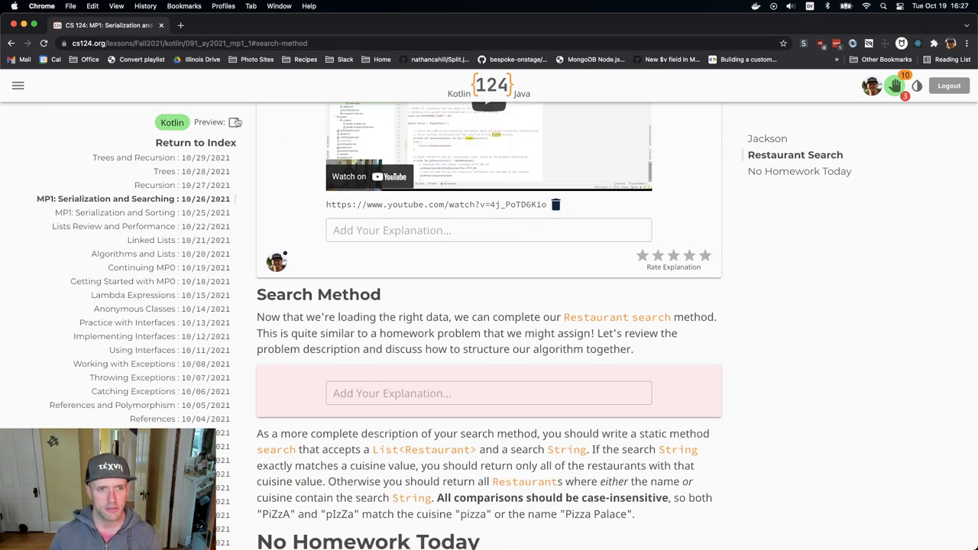
pyautogui.scroll(-3)
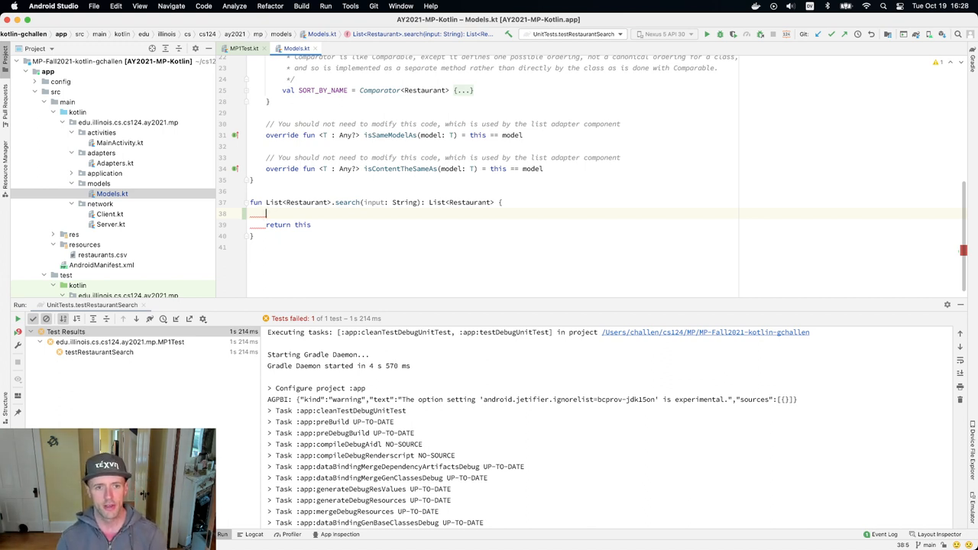
# - Declare val toReturn = mutableListOf<Restaurant>() at the start of the search function
pyautogui.write('val toRet')
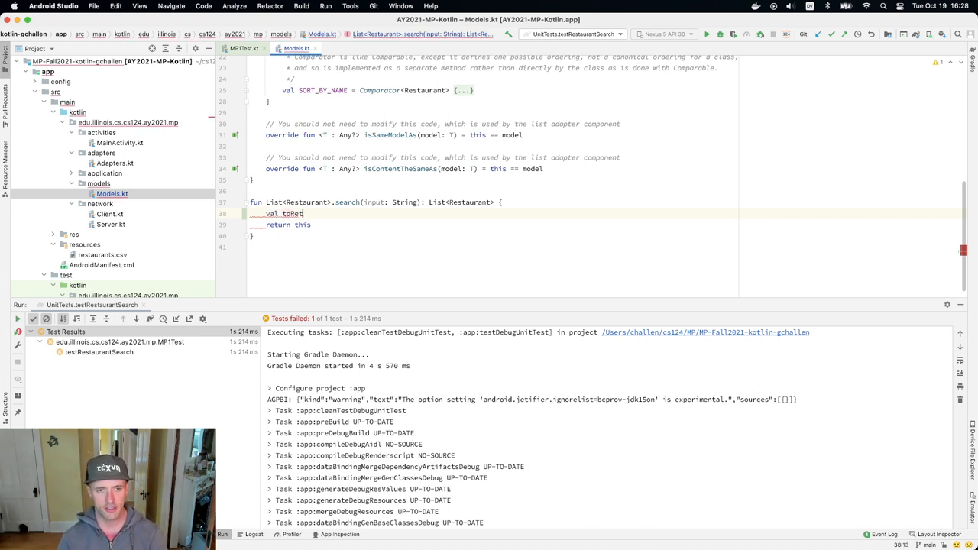
pyautogui.write('Return = r')
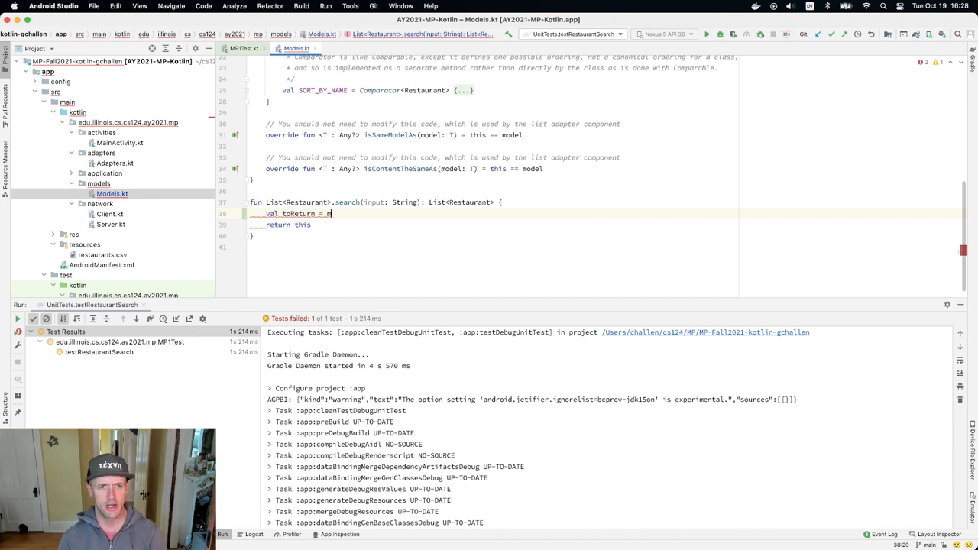
pyautogui.write('mutableListOf')
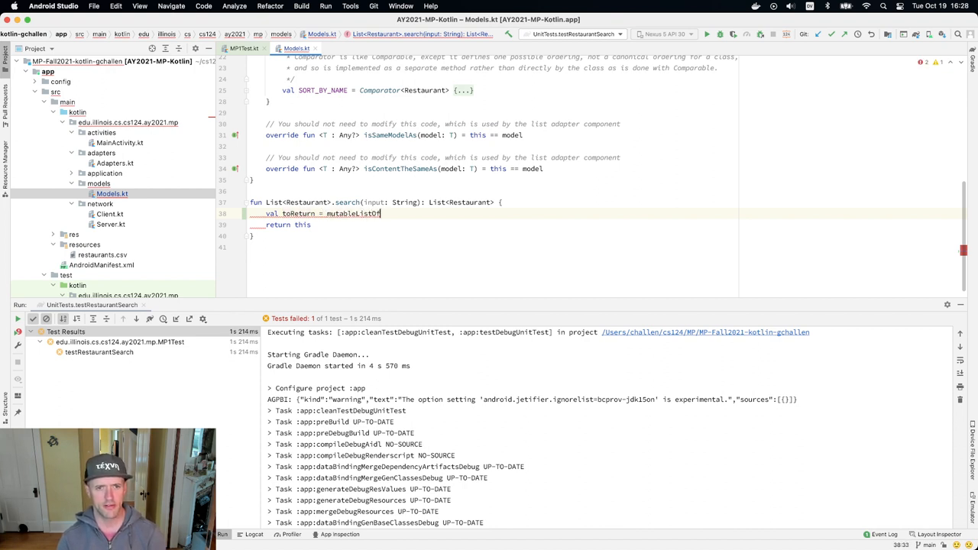
pyautogui.write('<Restaurant>()')
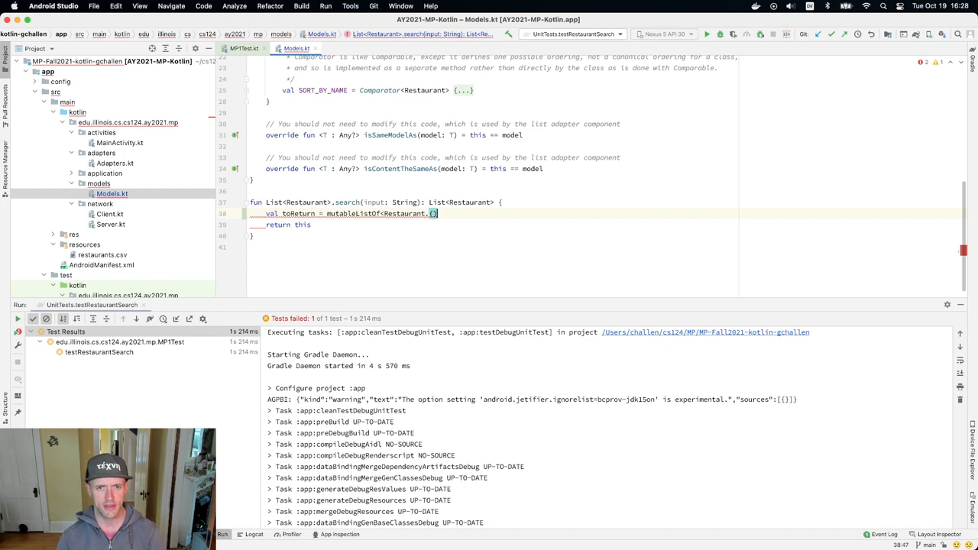